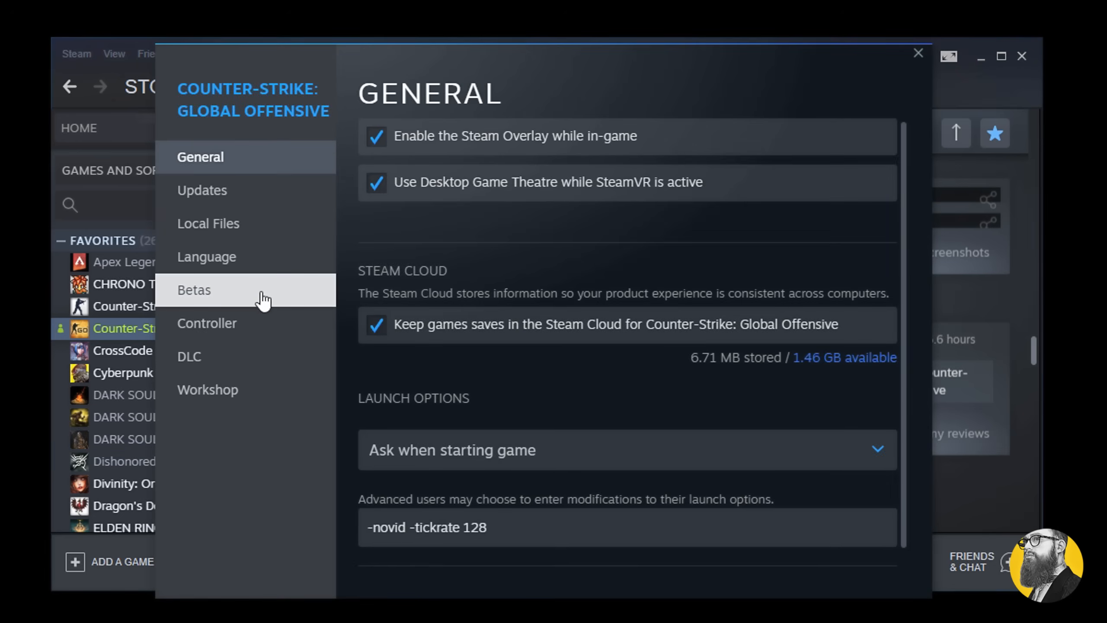
Browse the game's local files from its Steam Properties to reach the install folder
{"action": "left_click", "coordinate": [208, 223]}
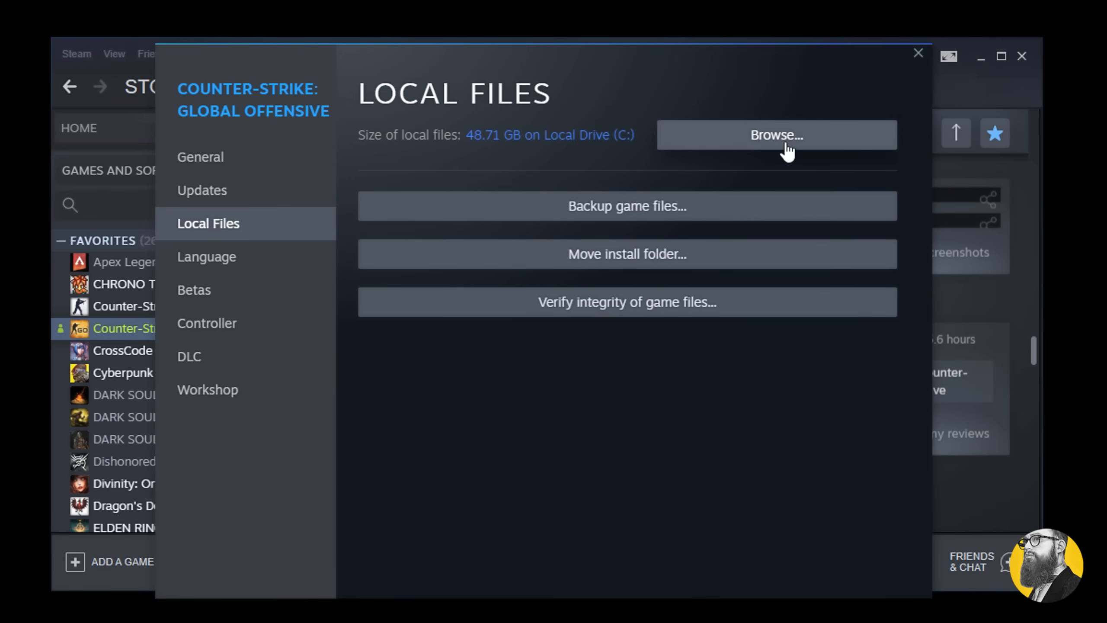
{"action": "left_click", "coordinate": [775, 135]}
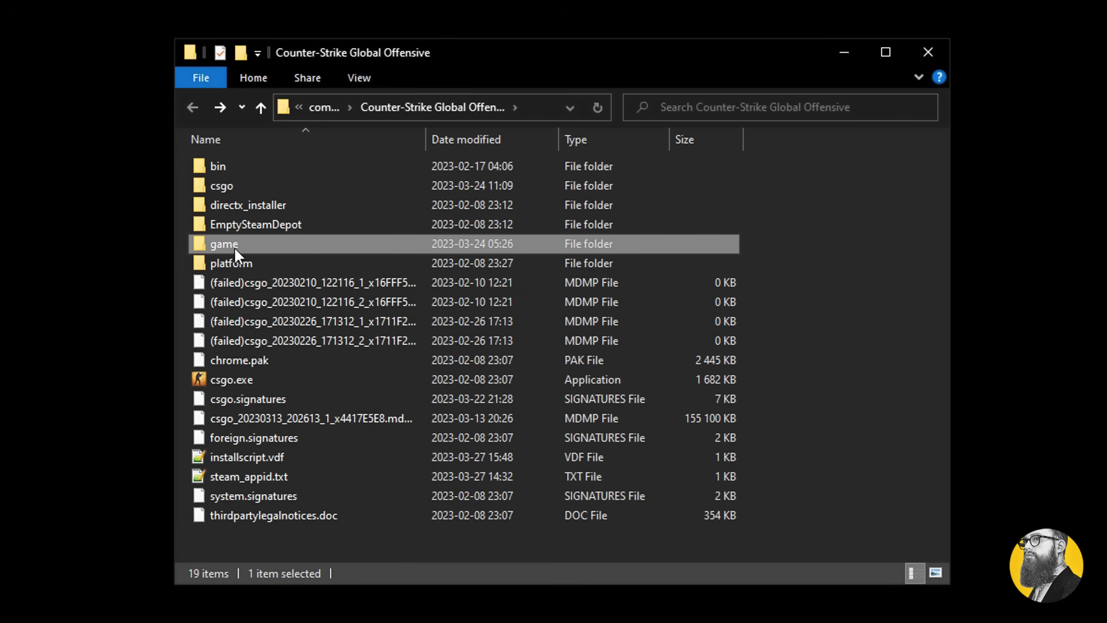
Go into the install's game folder and then its csgo subfolder
{"action": "double_click", "coordinate": [224, 244]}
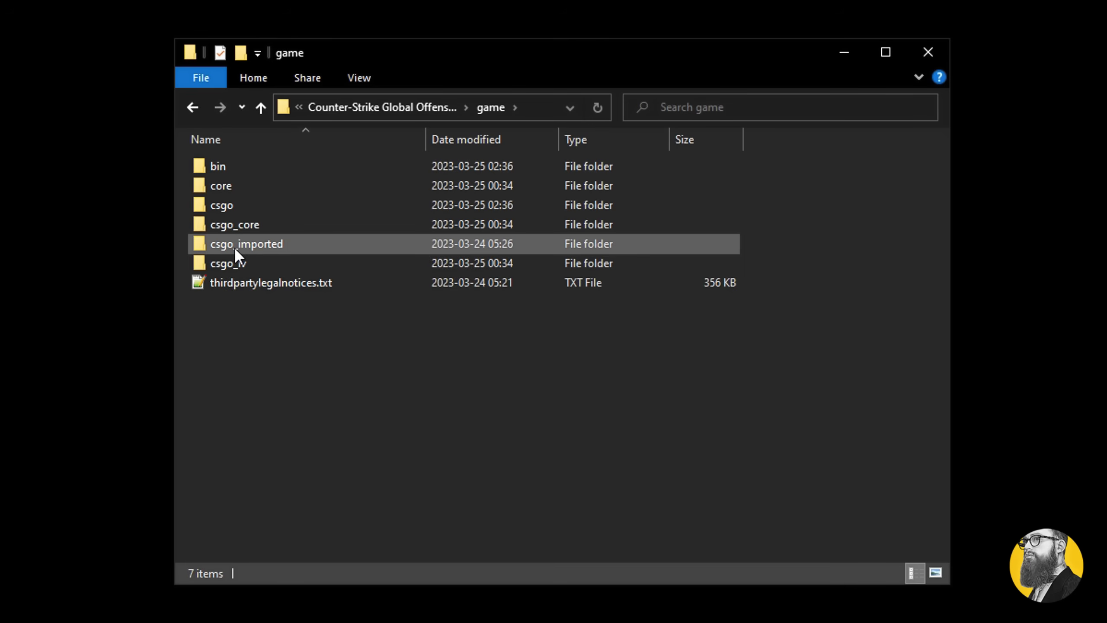
{"action": "left_click", "coordinate": [222, 205]}
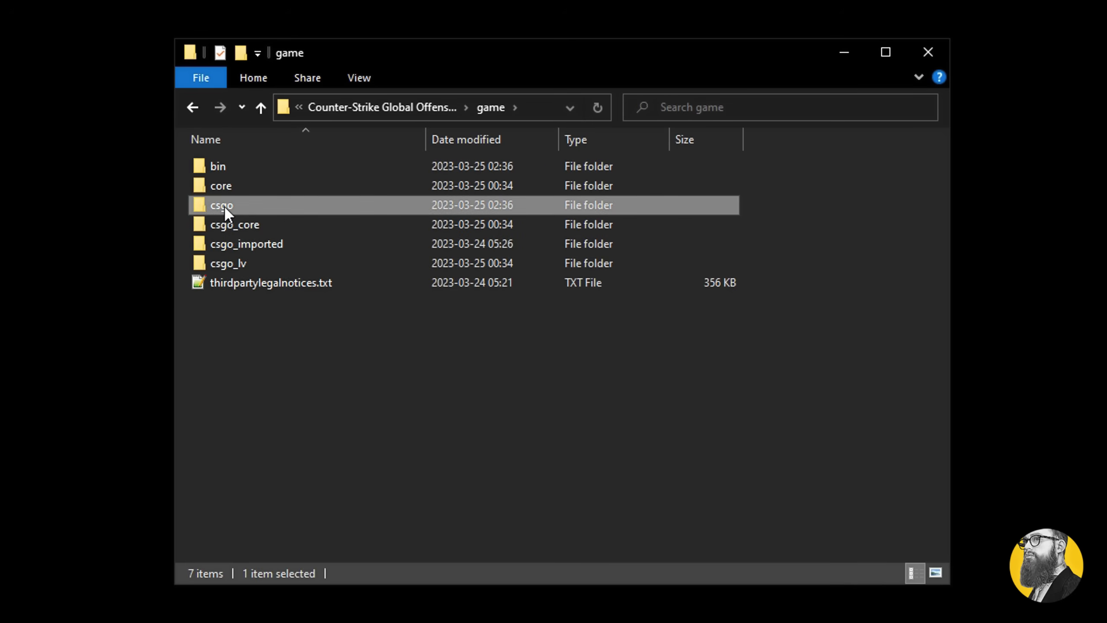
{"action": "double_click", "coordinate": [221, 205]}
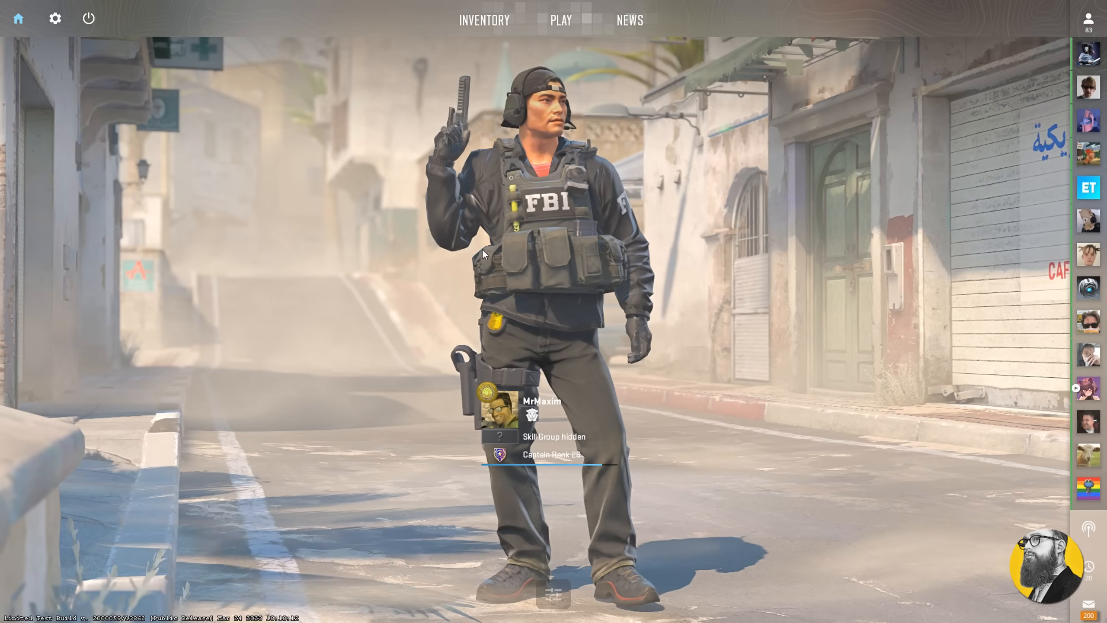
Look over the Video, Game and Keyboard / Mouse settings, scrolling through the Game options
{"action": "left_click", "coordinate": [55, 17]}
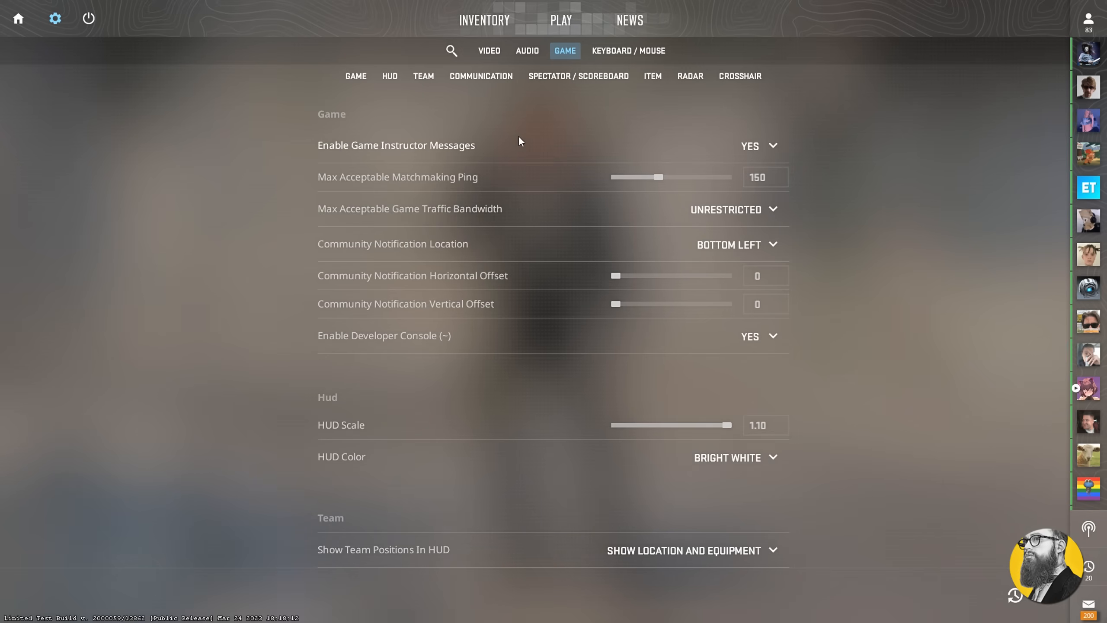
{"action": "mouse_move", "coordinate": [503, 108]}
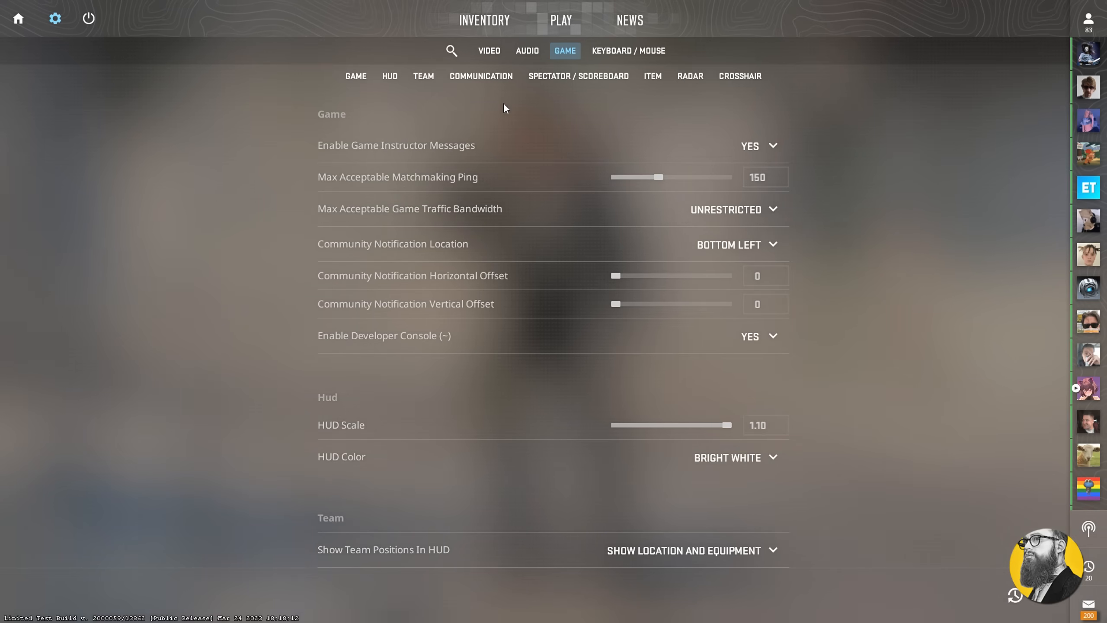
{"action": "left_click", "coordinate": [488, 50]}
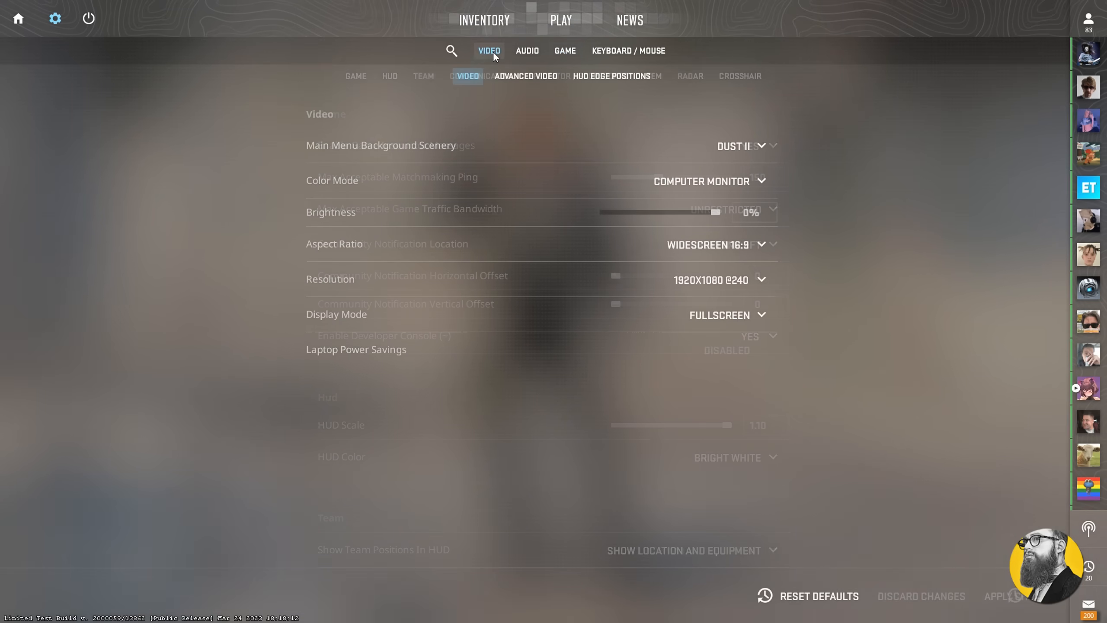
{"action": "left_click", "coordinate": [527, 50]}
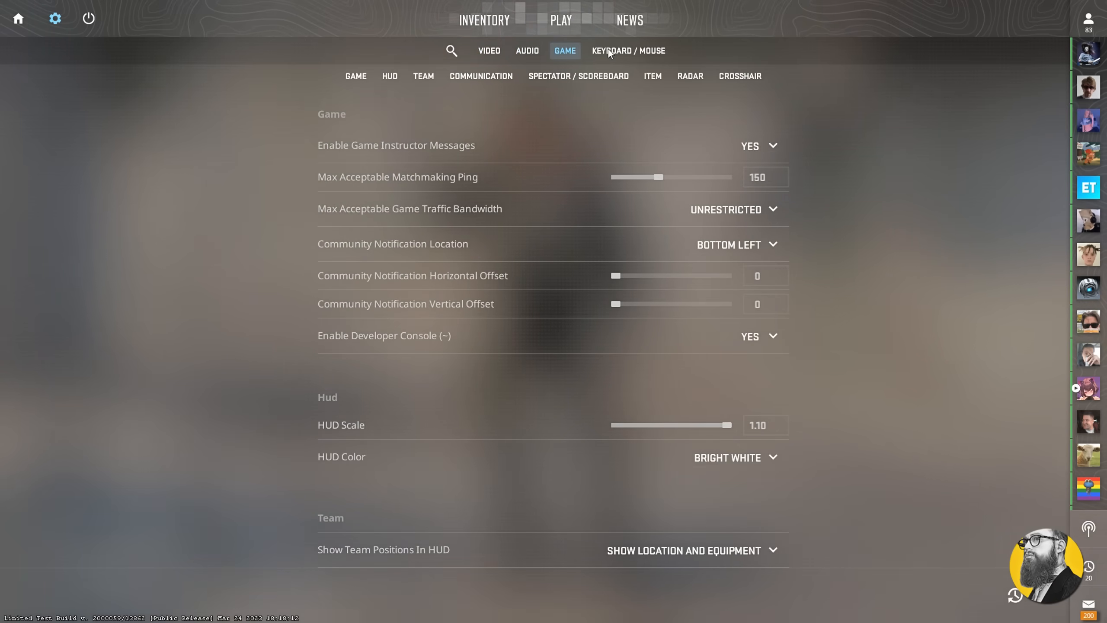
{"action": "left_click", "coordinate": [628, 50]}
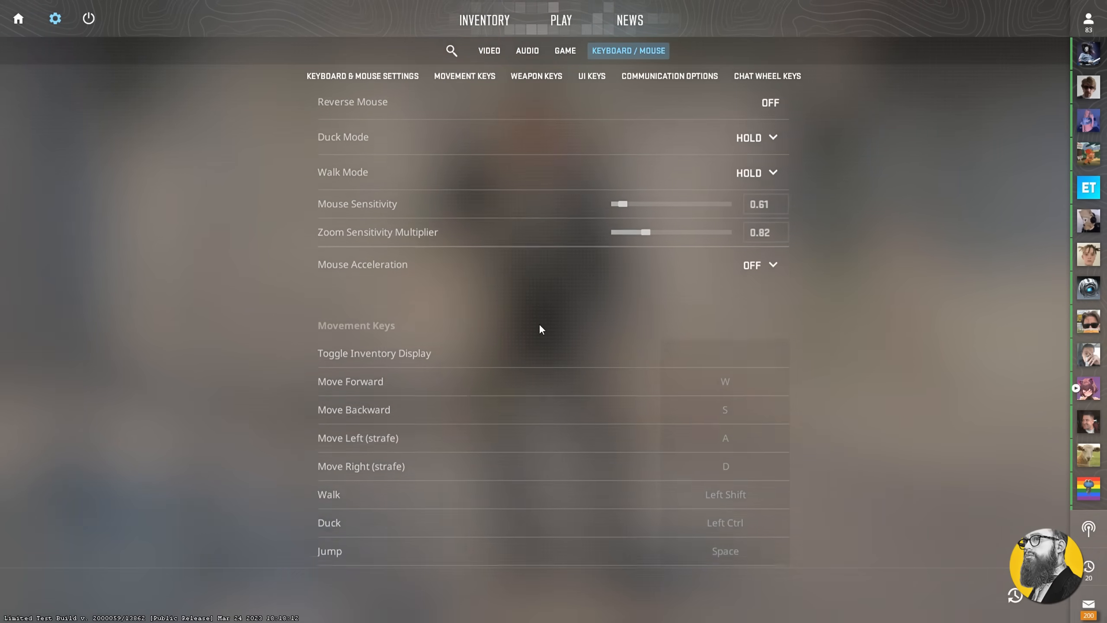
{"action": "left_click", "coordinate": [564, 50]}
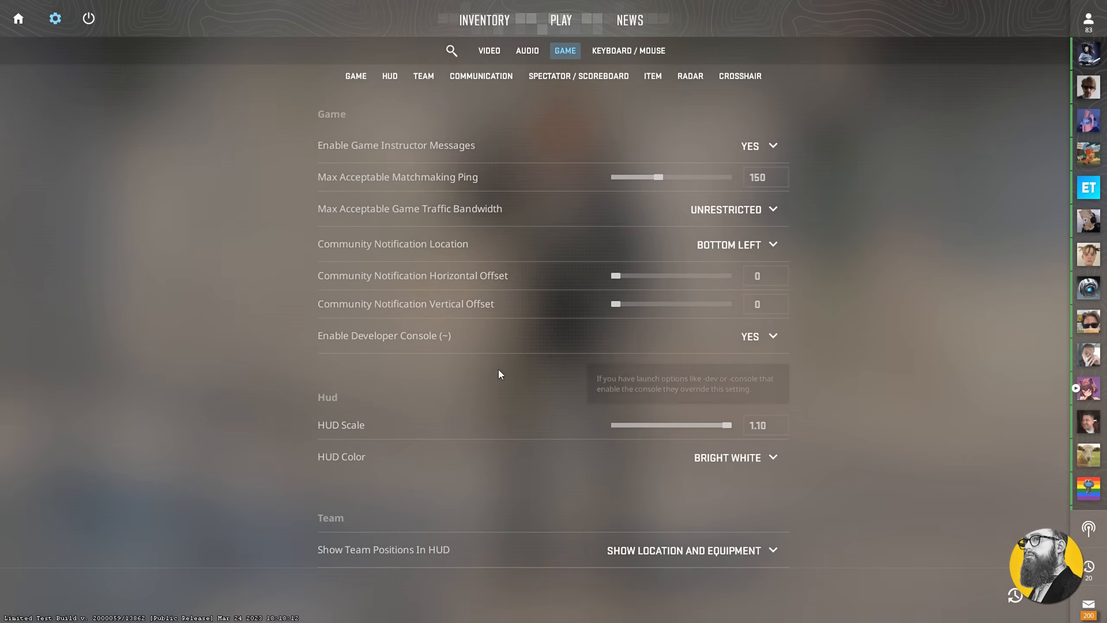
{"action": "scroll", "scroll_direction": "down", "scroll_amount": 3}
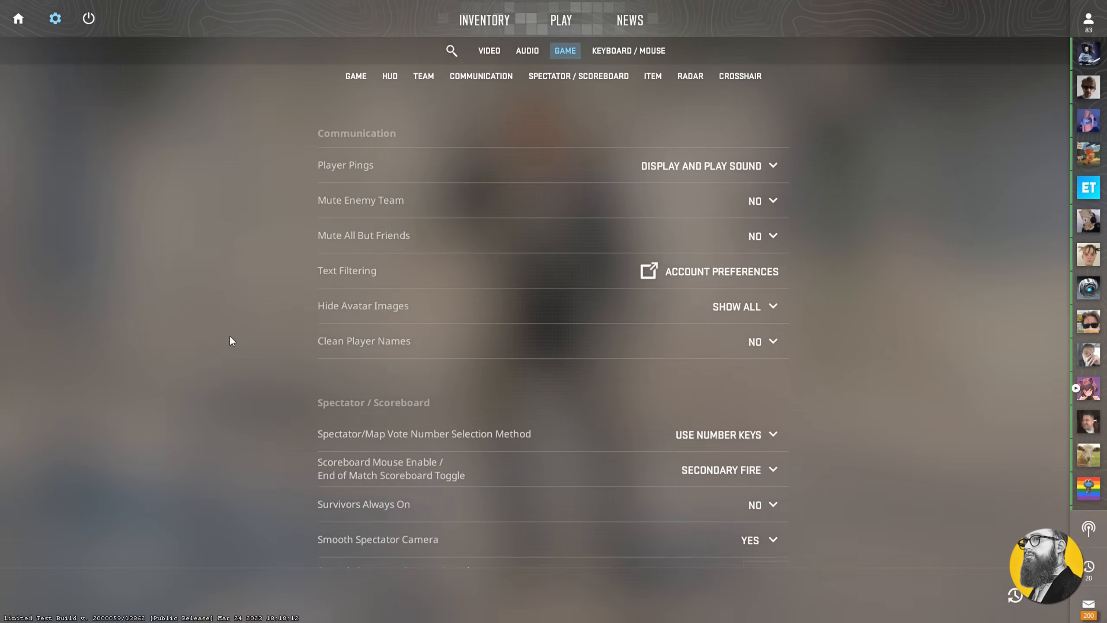
{"action": "scroll", "scroll_direction": "down", "scroll_amount": 3}
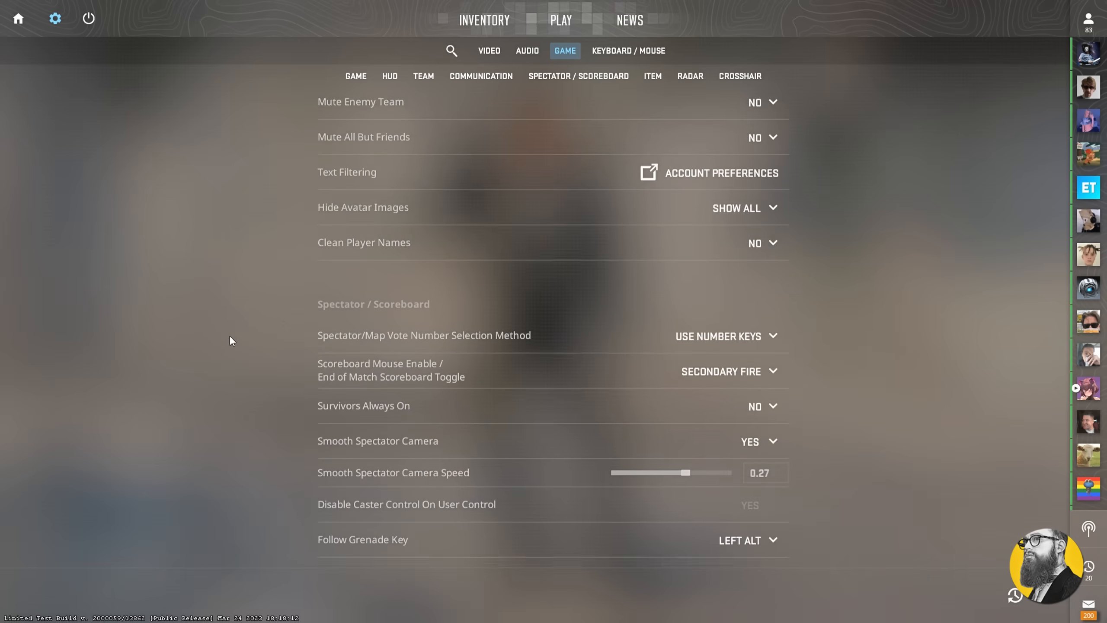
Review the Keyboard / Mouse bindings again, then move to the Game crosshair section
{"action": "left_click", "coordinate": [627, 52]}
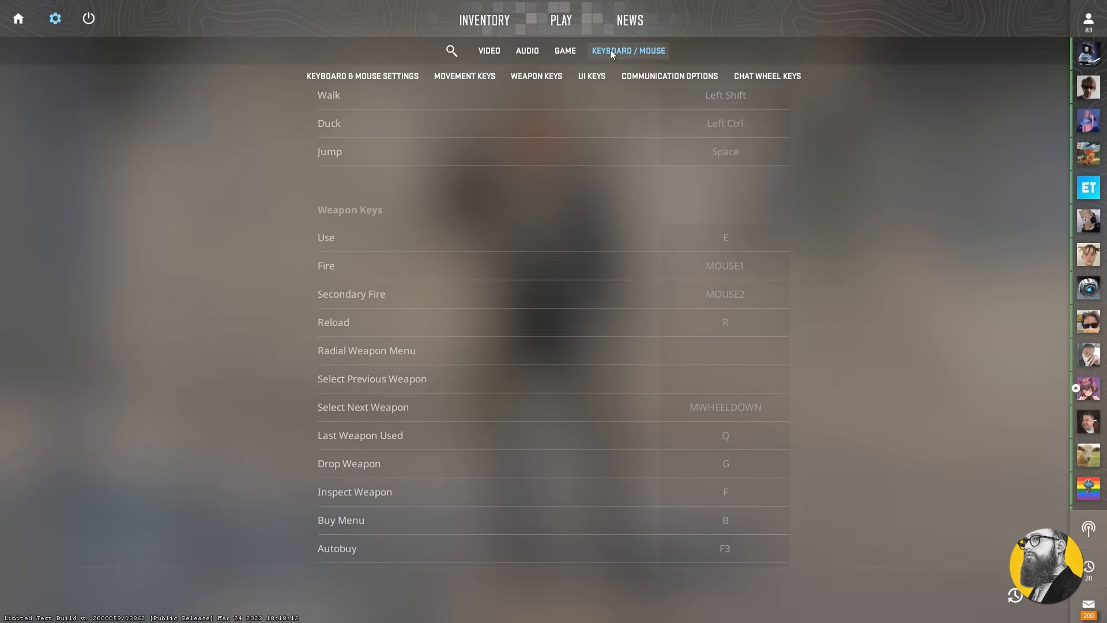
{"action": "scroll", "scroll_direction": "up", "scroll_amount": 3}
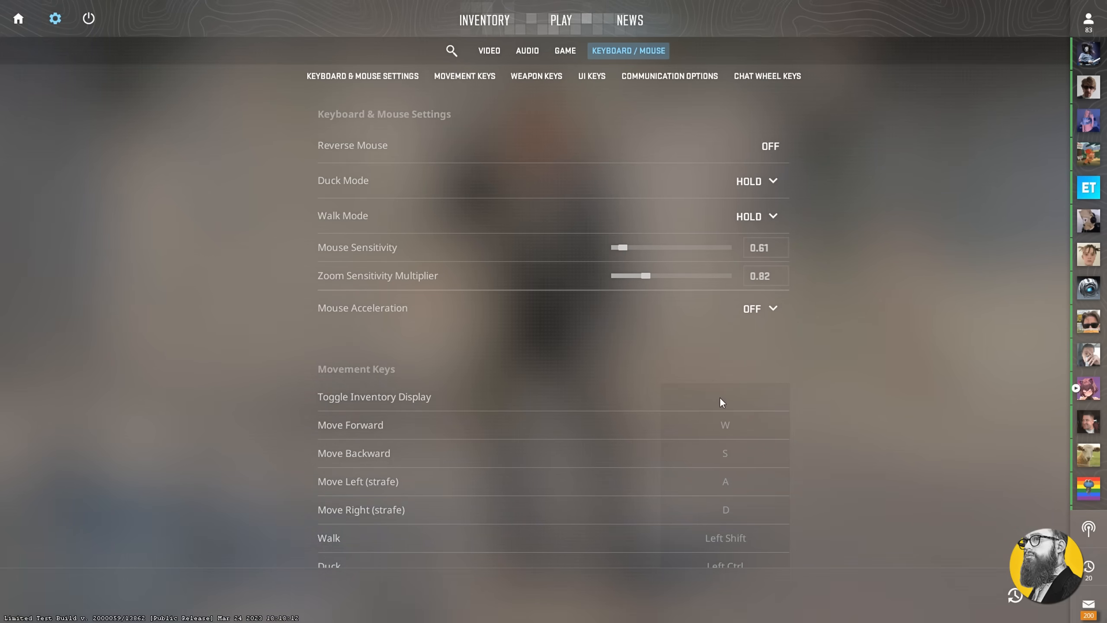
{"action": "left_click", "coordinate": [564, 51]}
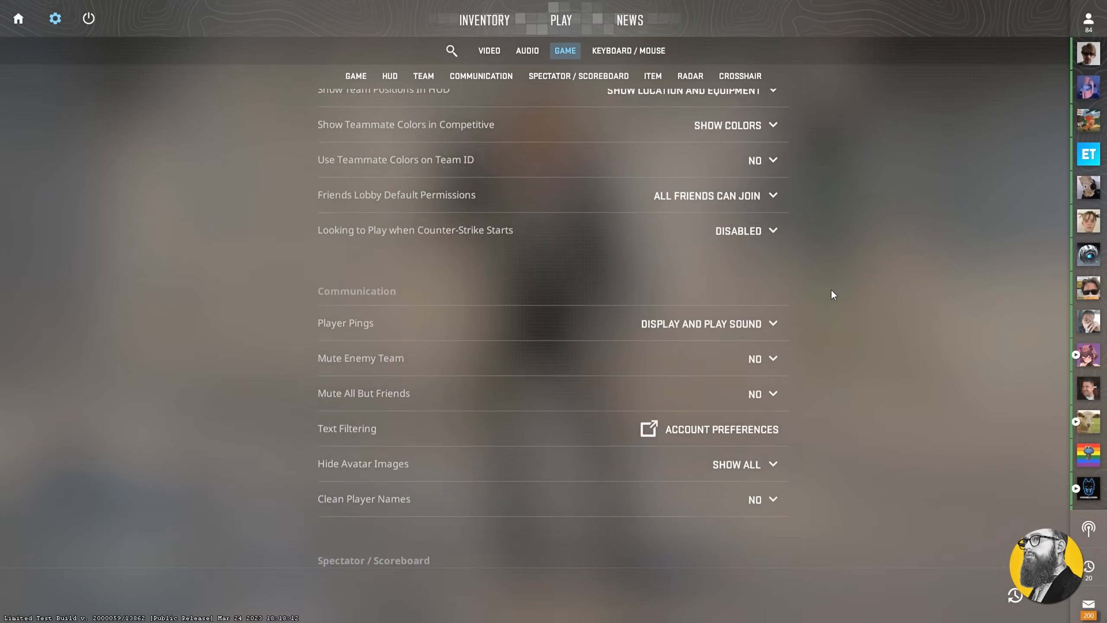
{"action": "left_click", "coordinate": [740, 75]}
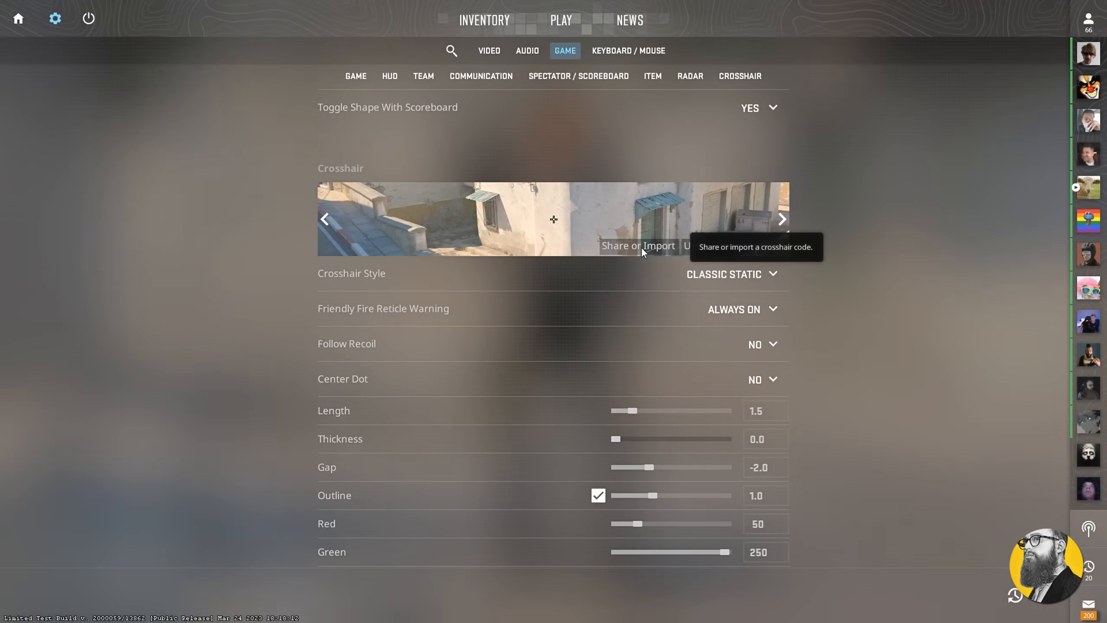
Import the pasted shared crosshair code, applying its thickness, gap, outline and colour
{"action": "left_click", "coordinate": [638, 246]}
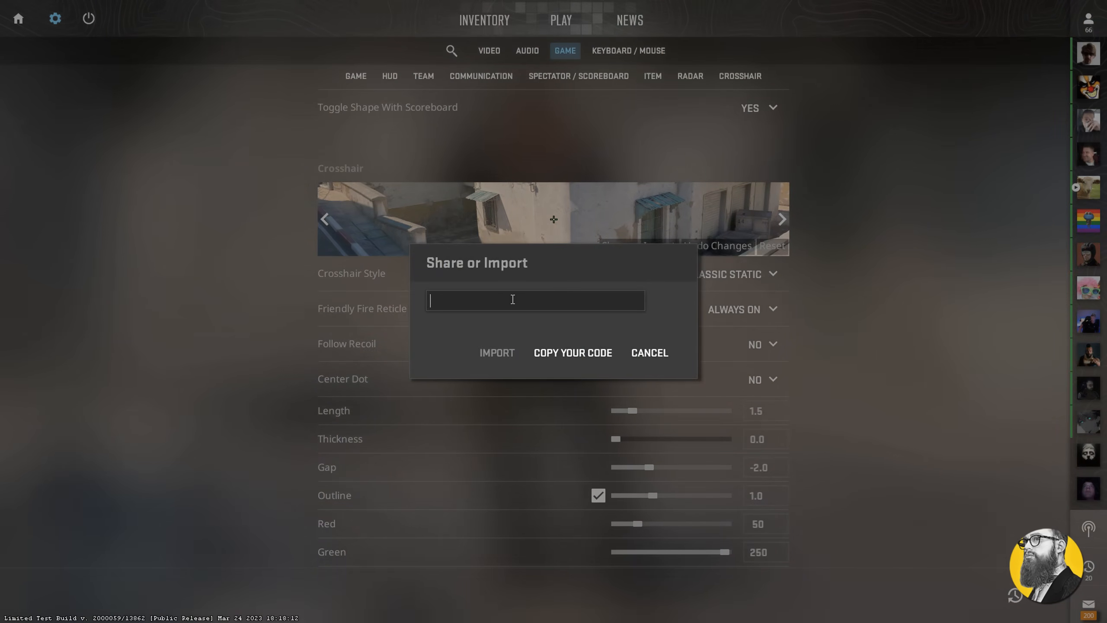
{"action": "left_click", "coordinate": [648, 352]}
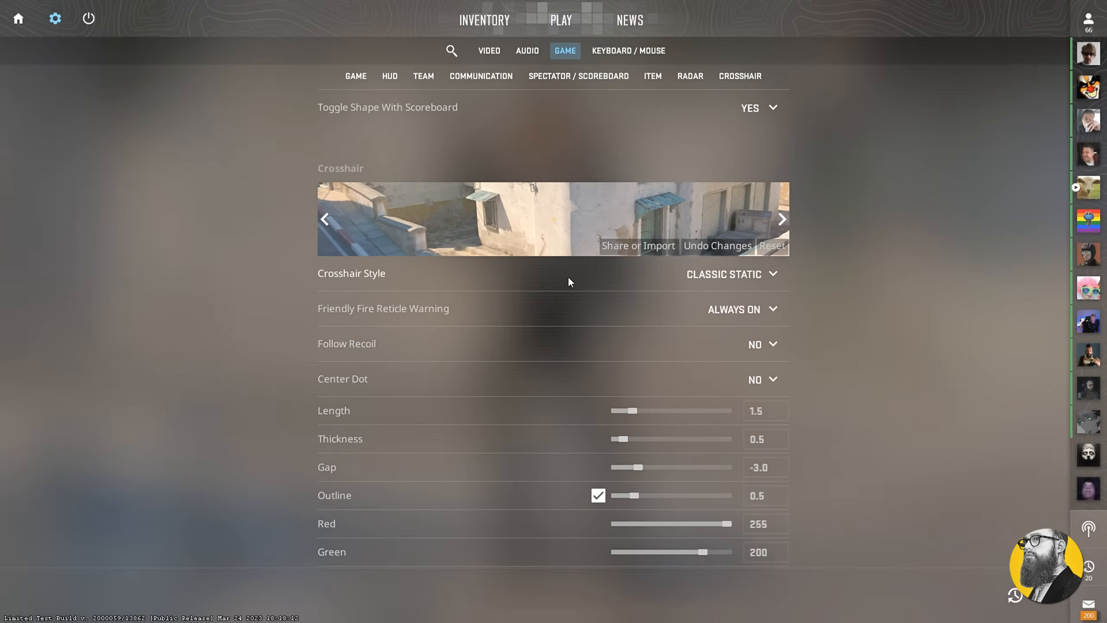
{"action": "left_click", "coordinate": [651, 76]}
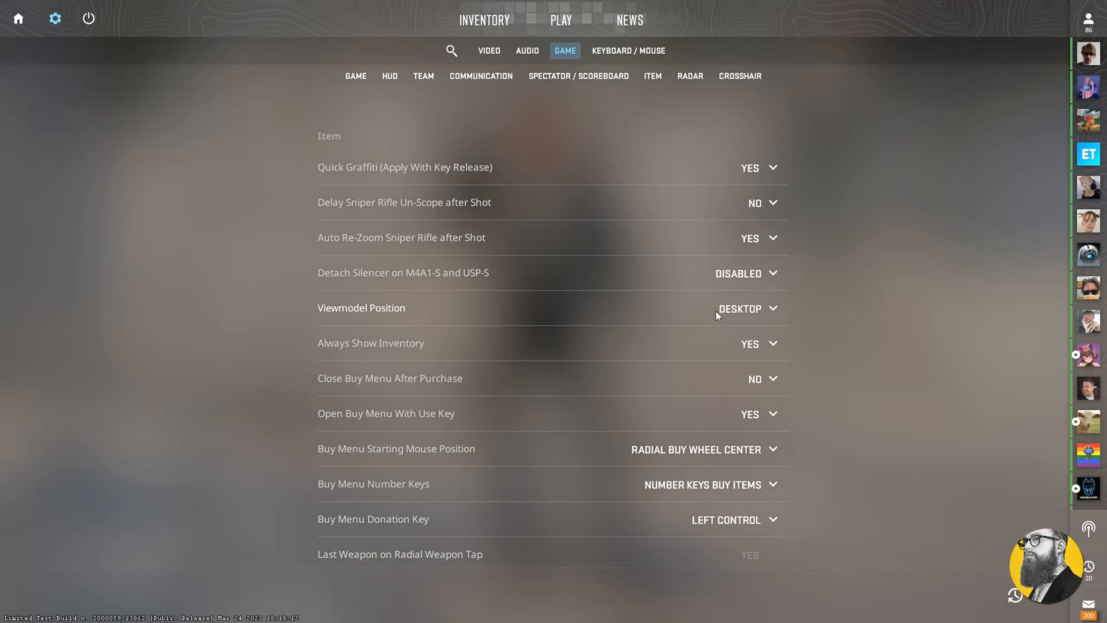
Confirm Enable Developer Console and its Toggle Console binding, then load autoexec.cfg in Notepad++
{"action": "left_click", "coordinate": [746, 309]}
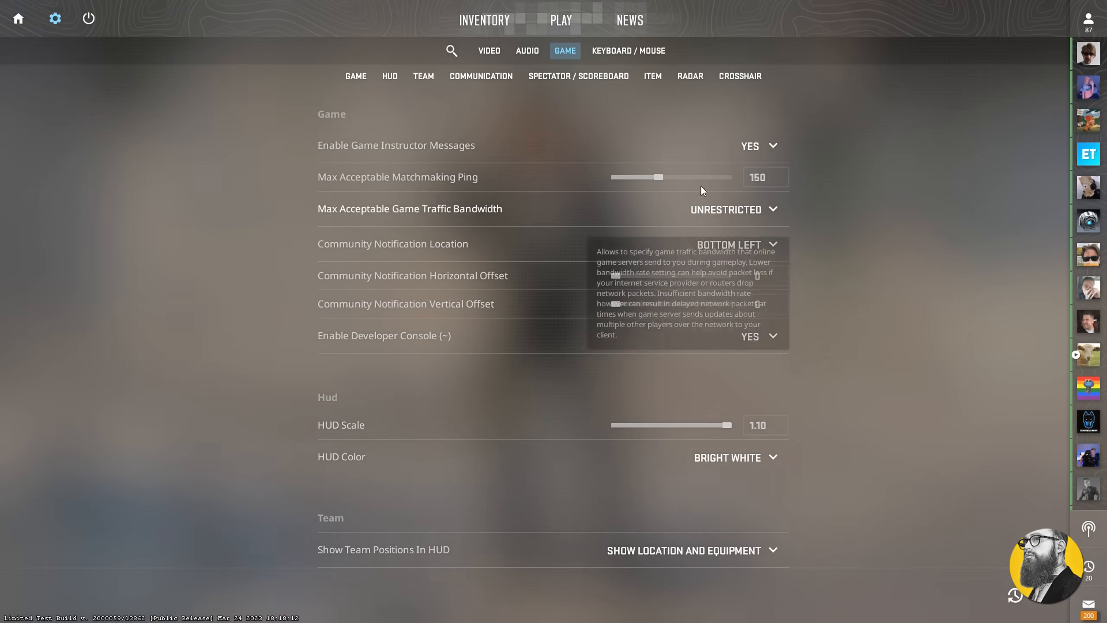
{"action": "left_click", "coordinate": [628, 50]}
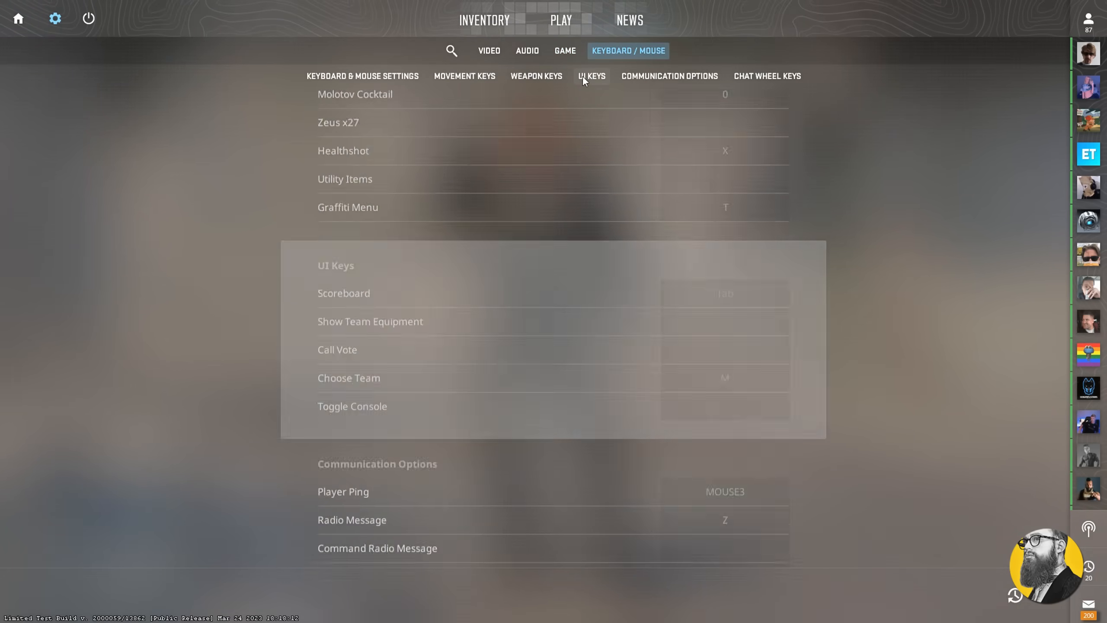
{"action": "scroll", "scroll_direction": "down", "scroll_amount": 3}
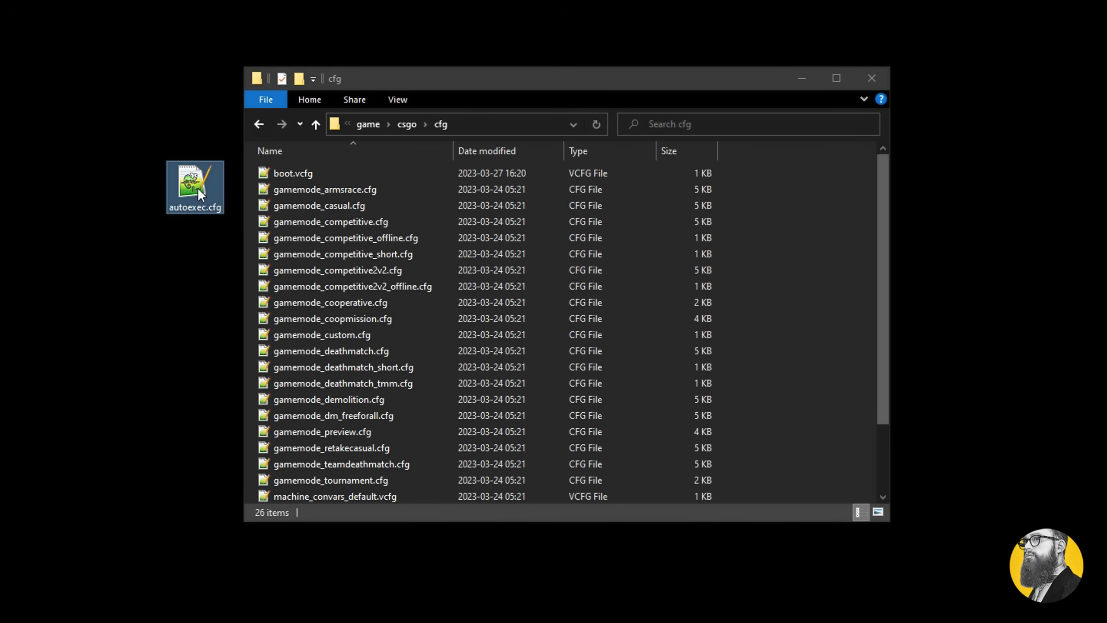
{"action": "double_click", "coordinate": [194, 183]}
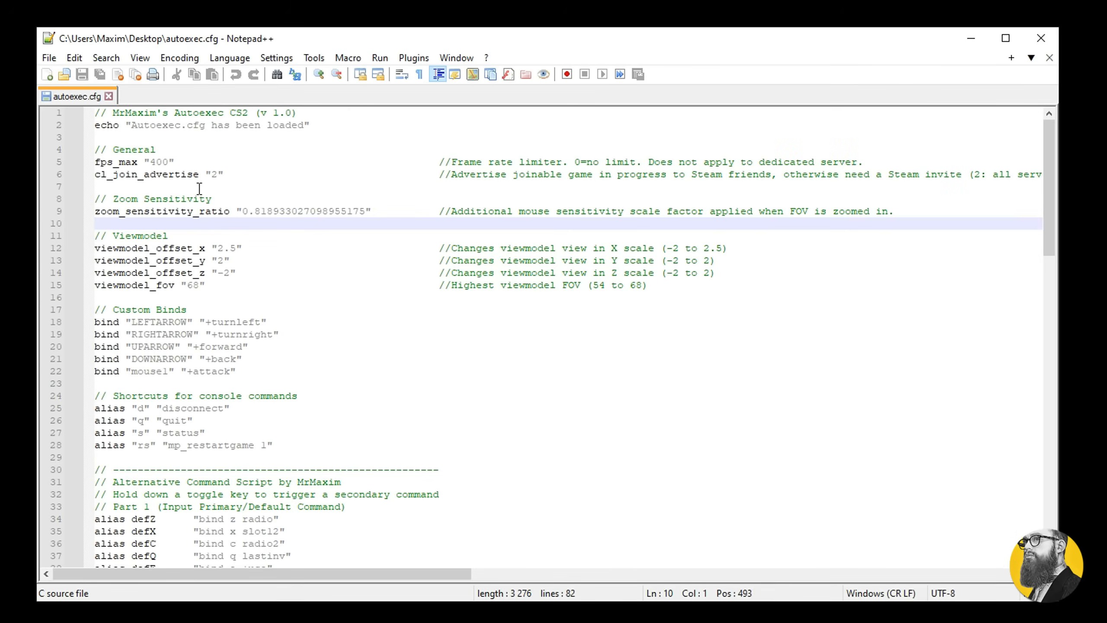
{"action": "left_click", "coordinate": [300, 114]}
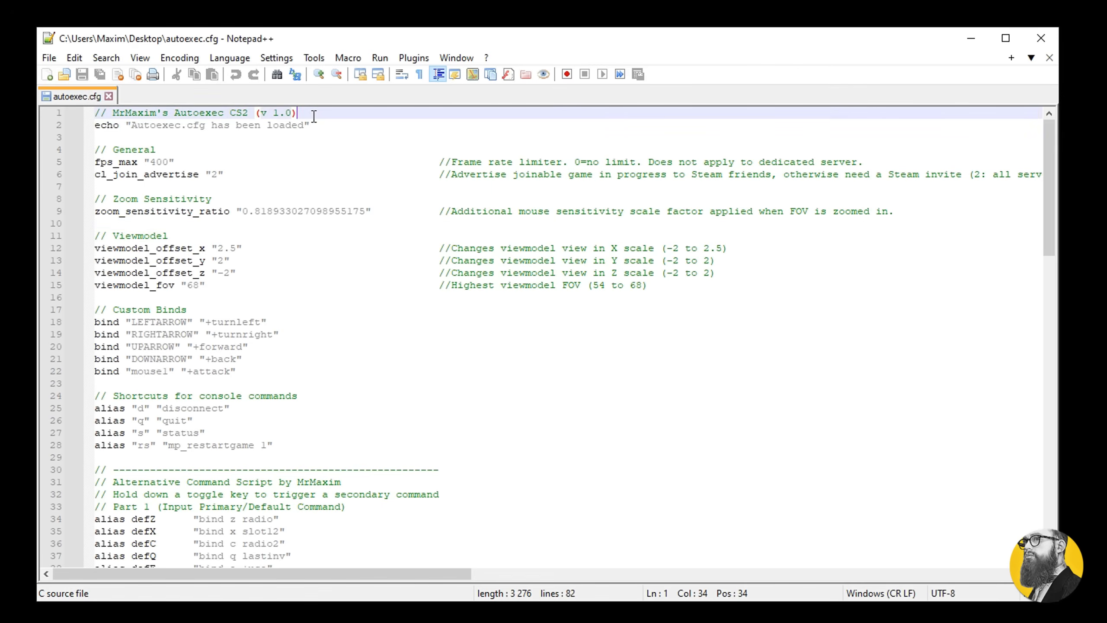
{"action": "mouse_move", "coordinate": [332, 130]}
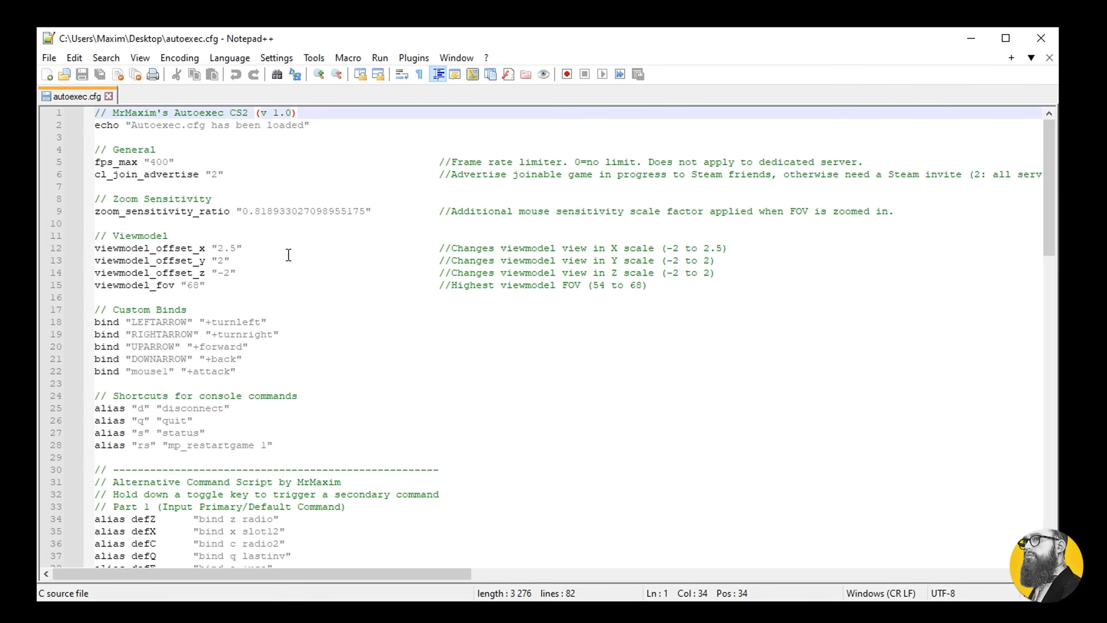
{"action": "mouse_move", "coordinate": [313, 183]}
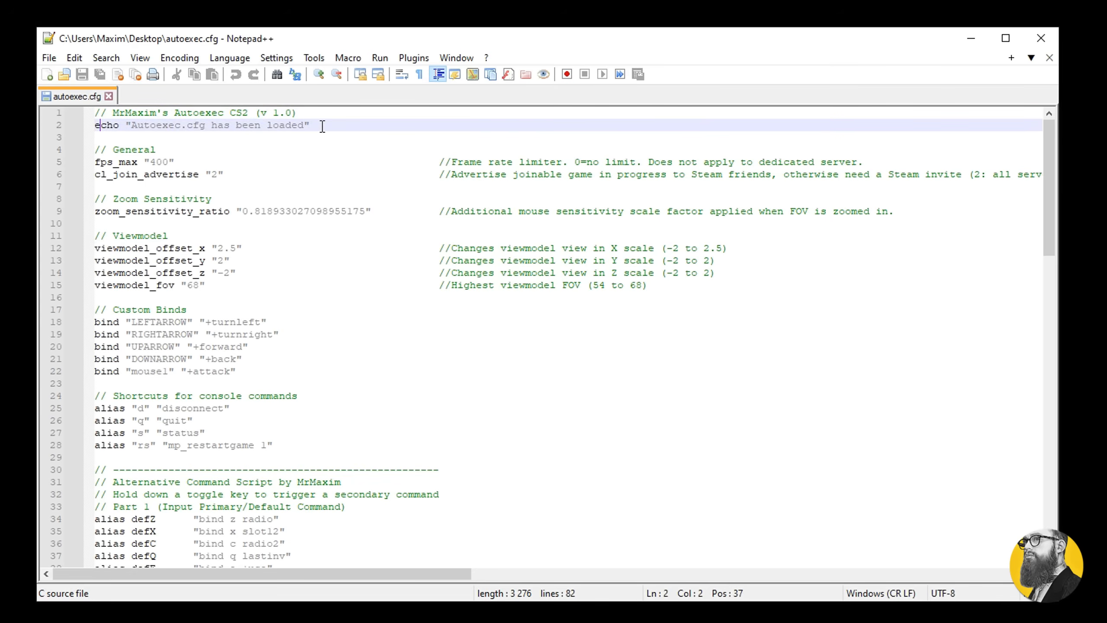
{"action": "left_click", "coordinate": [179, 162]}
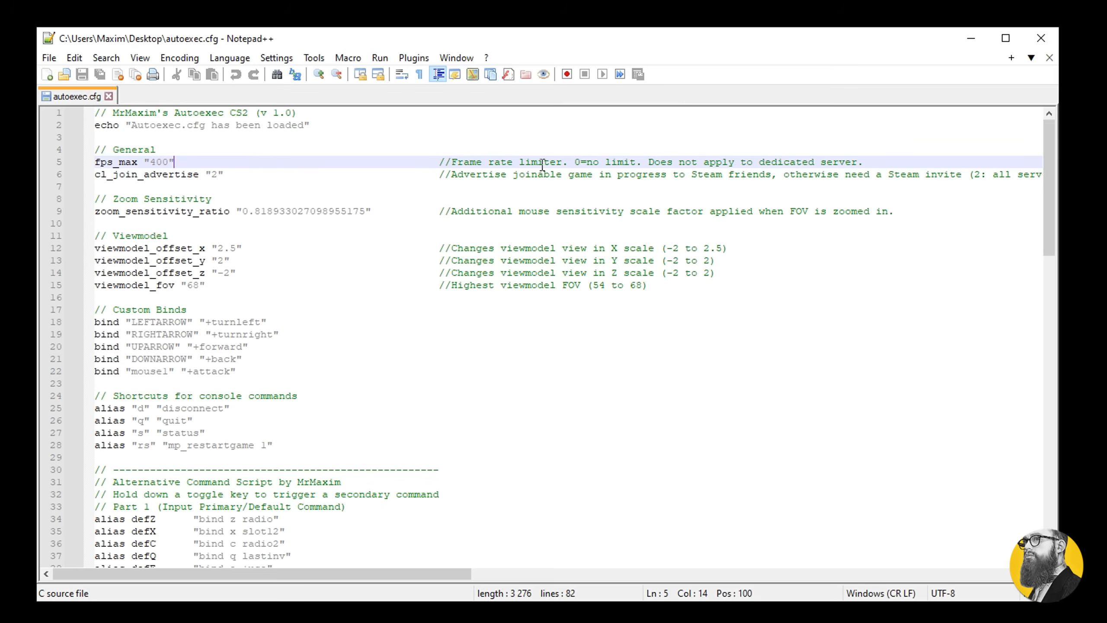
{"action": "left_click", "coordinate": [653, 162]}
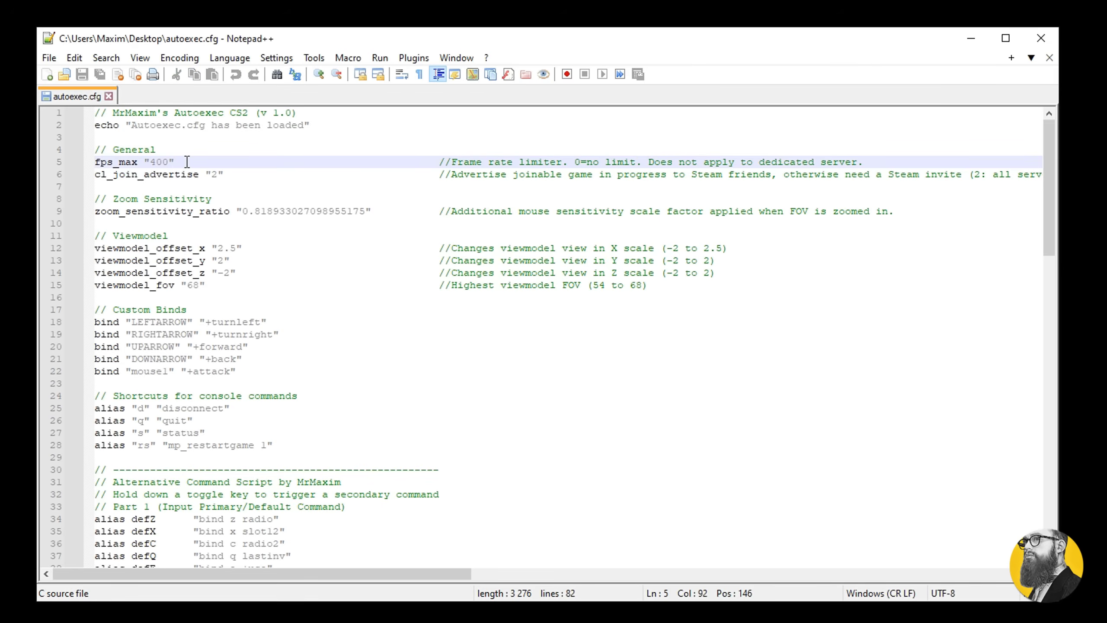
{"action": "left_click", "coordinate": [239, 175]}
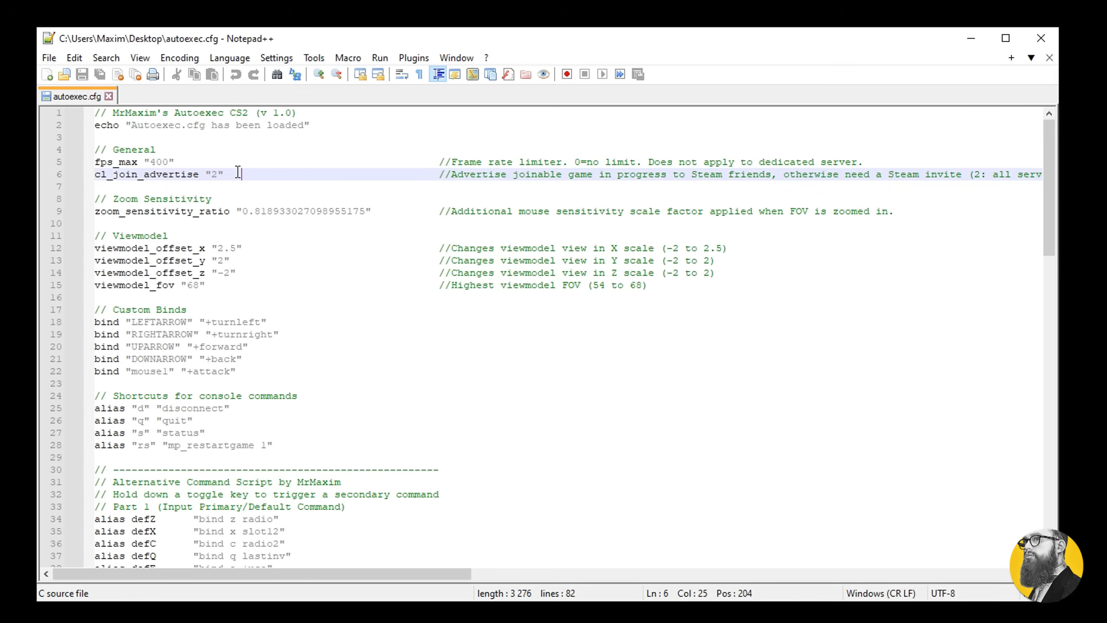
{"action": "left_click", "coordinate": [381, 211]}
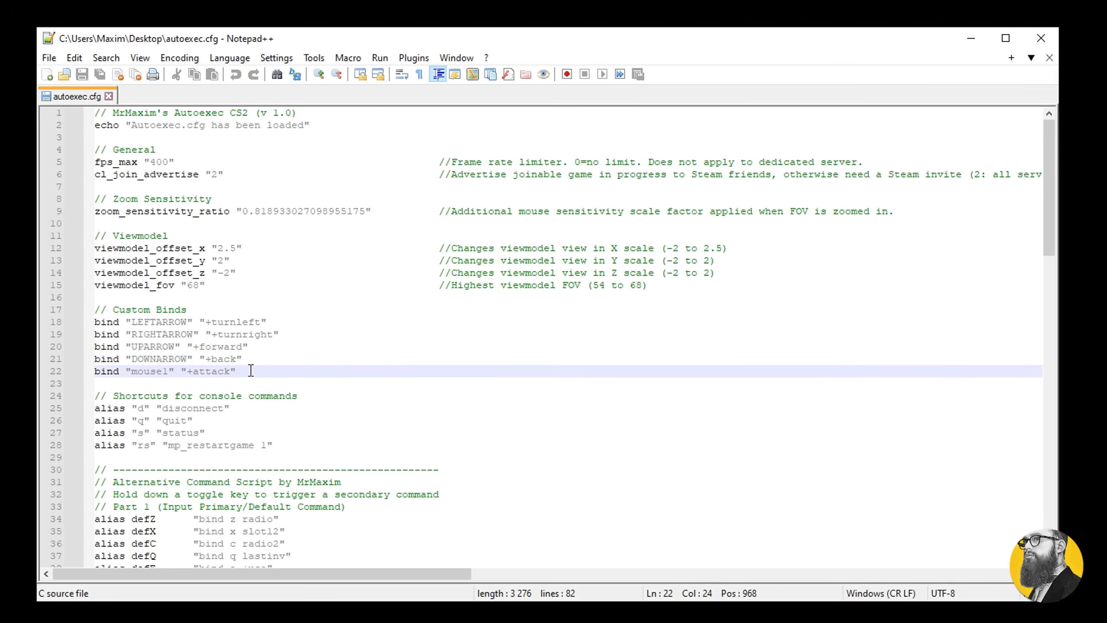
{"action": "scroll", "scroll_direction": "down", "scroll_amount": 3}
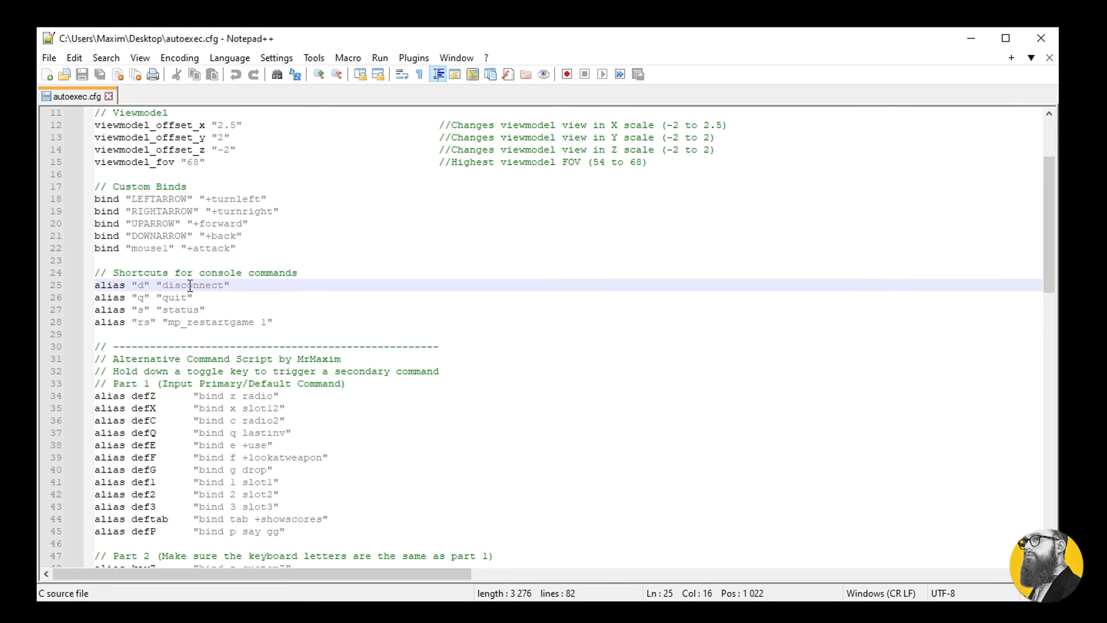
{"action": "double_click", "coordinate": [139, 285]}
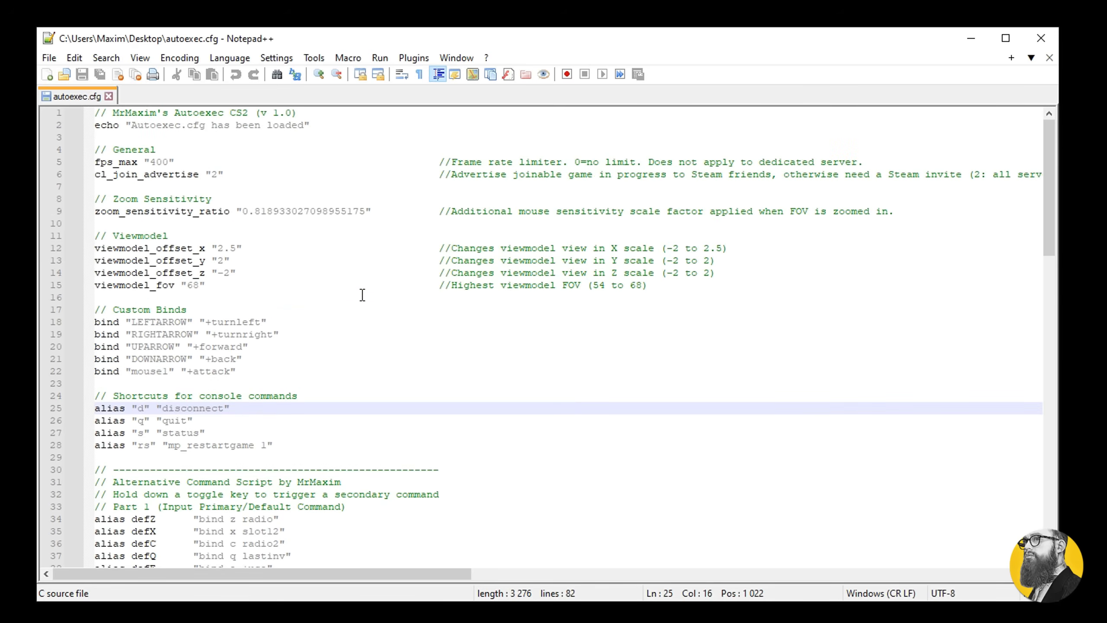
{"action": "scroll", "scroll_direction": "down", "scroll_amount": 3}
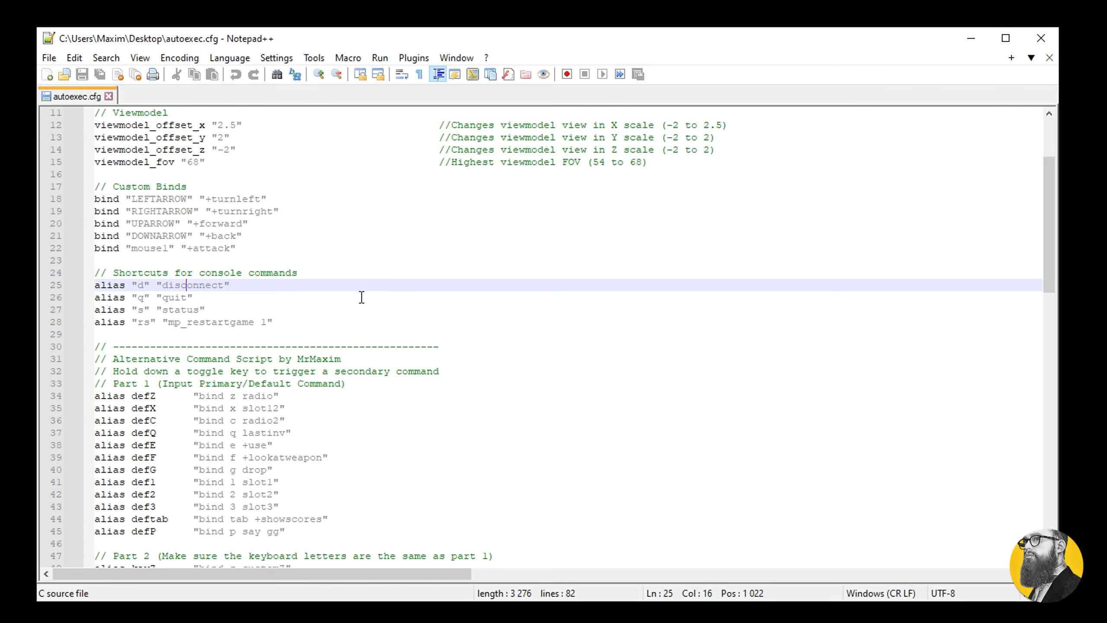
{"action": "scroll", "scroll_direction": "down", "scroll_amount": 3}
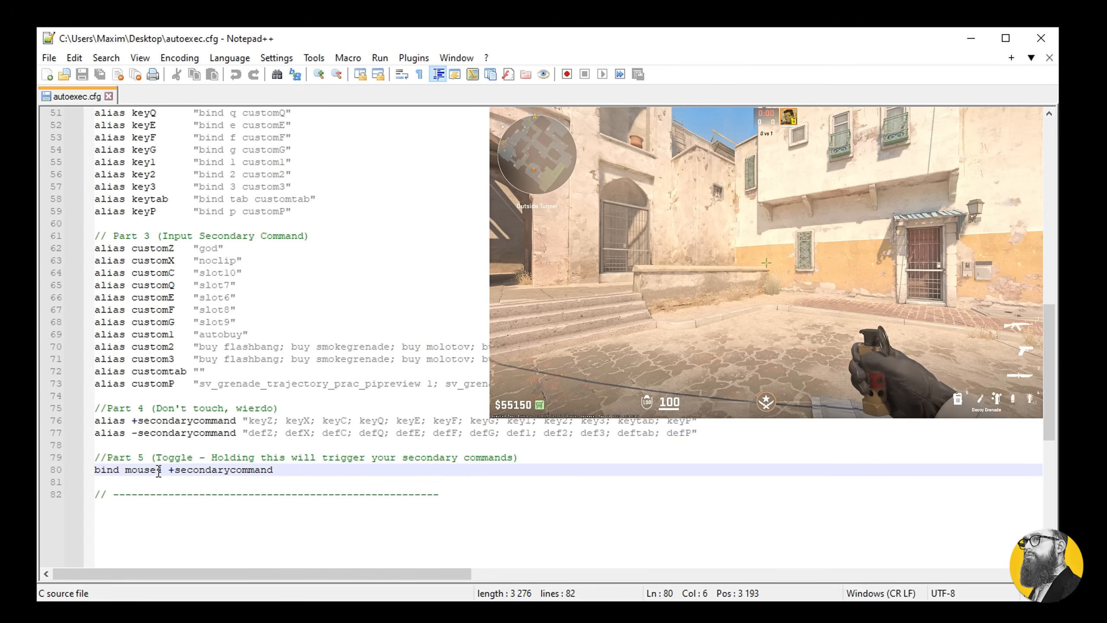
{"action": "scroll", "scroll_direction": "down", "scroll_amount": 3}
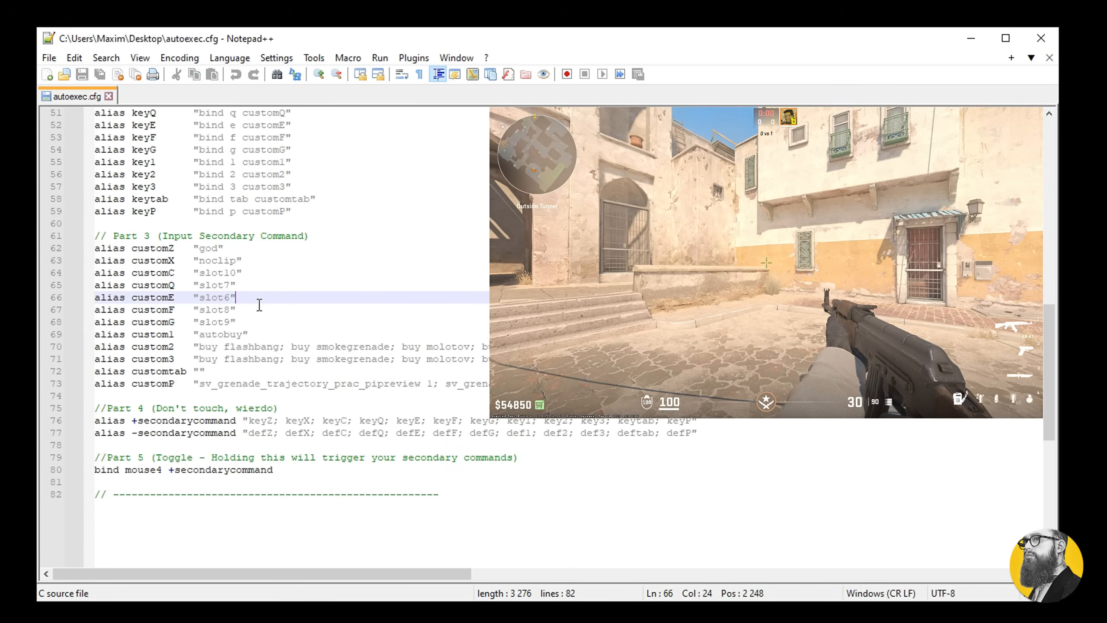
{"action": "double_click", "coordinate": [142, 469]}
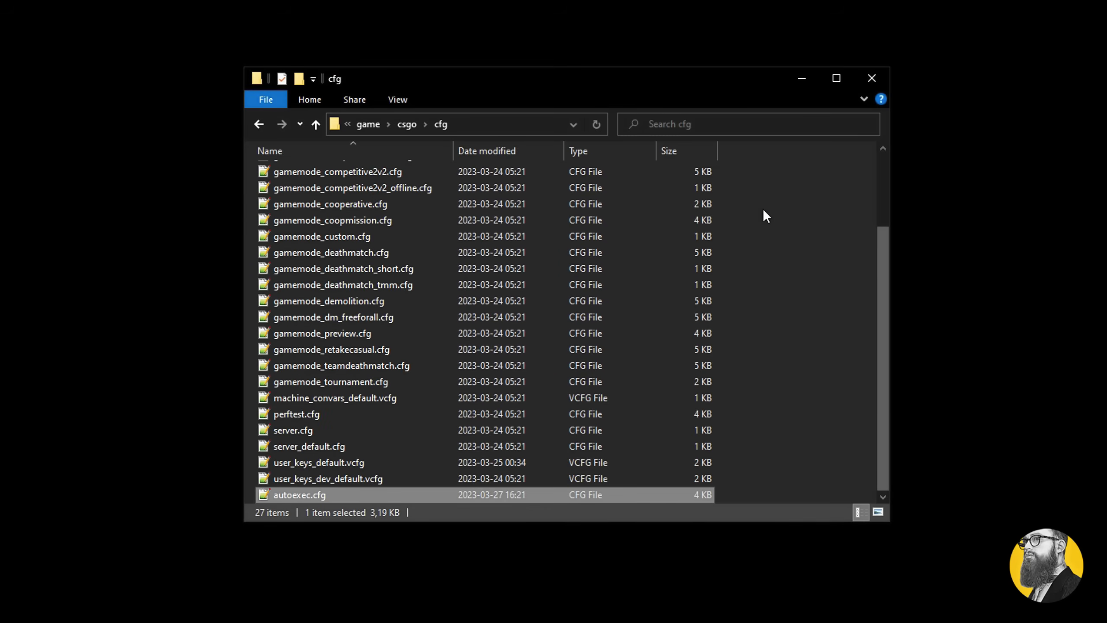
{"action": "mouse_move", "coordinate": [321, 498]}
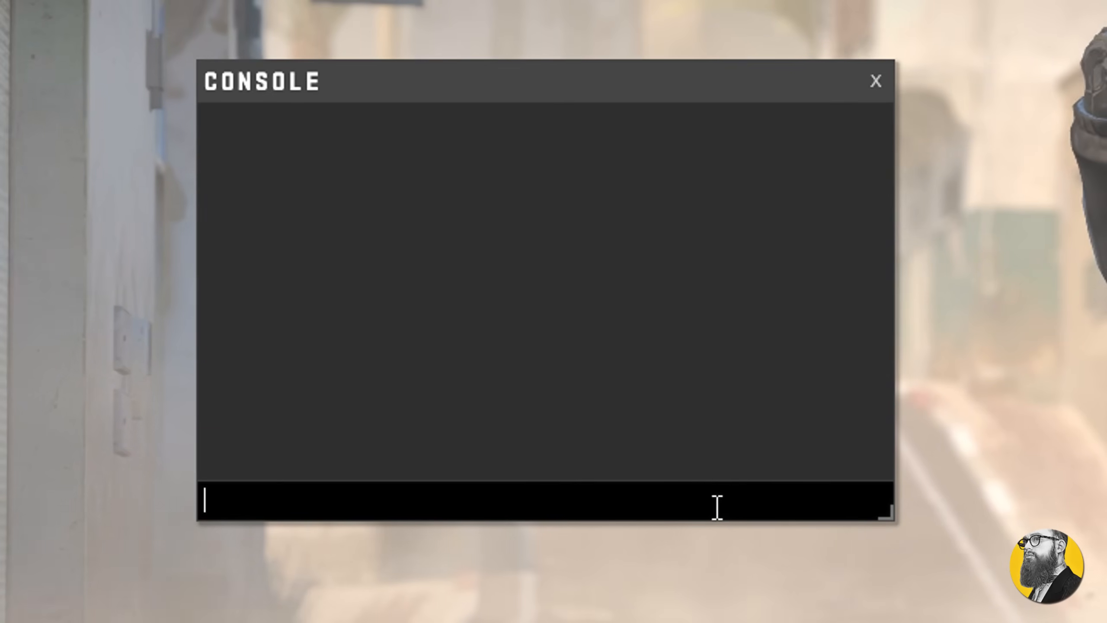
Run exec autoexec in the console so it reports the config loaded, then close the console
{"action": "type", "text": "exec a"}
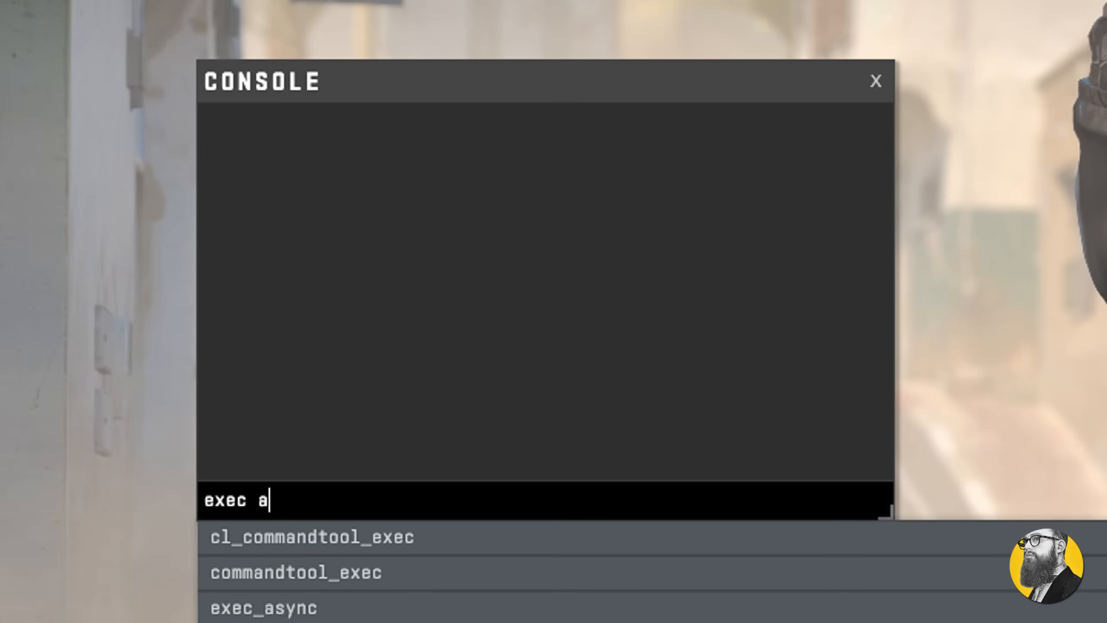
{"action": "key", "text": "enter"}
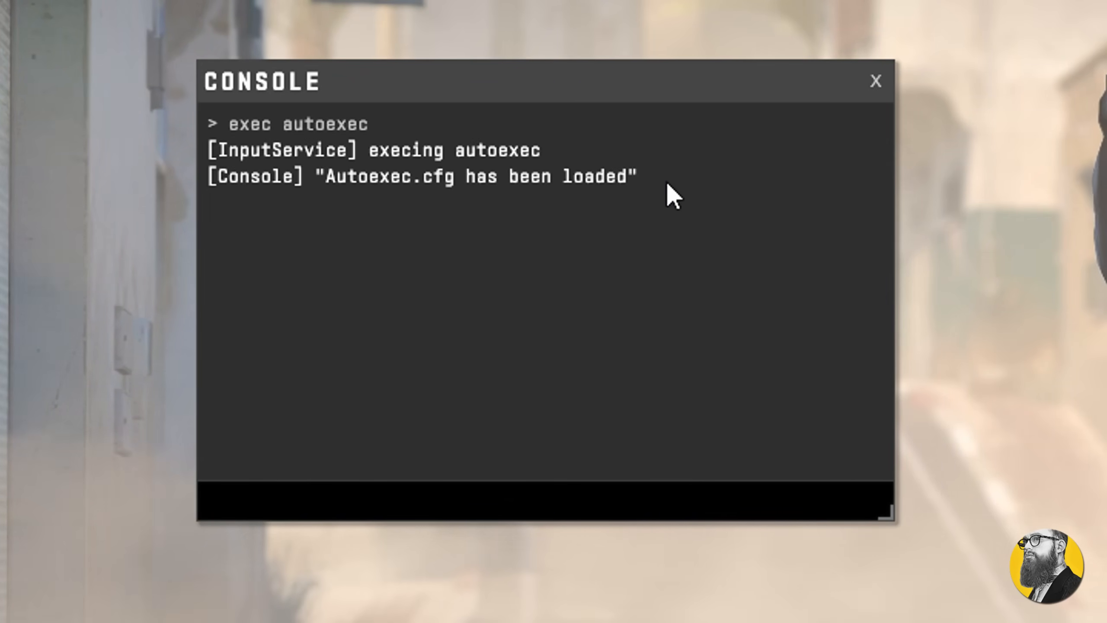
{"action": "left_click", "coordinate": [877, 80]}
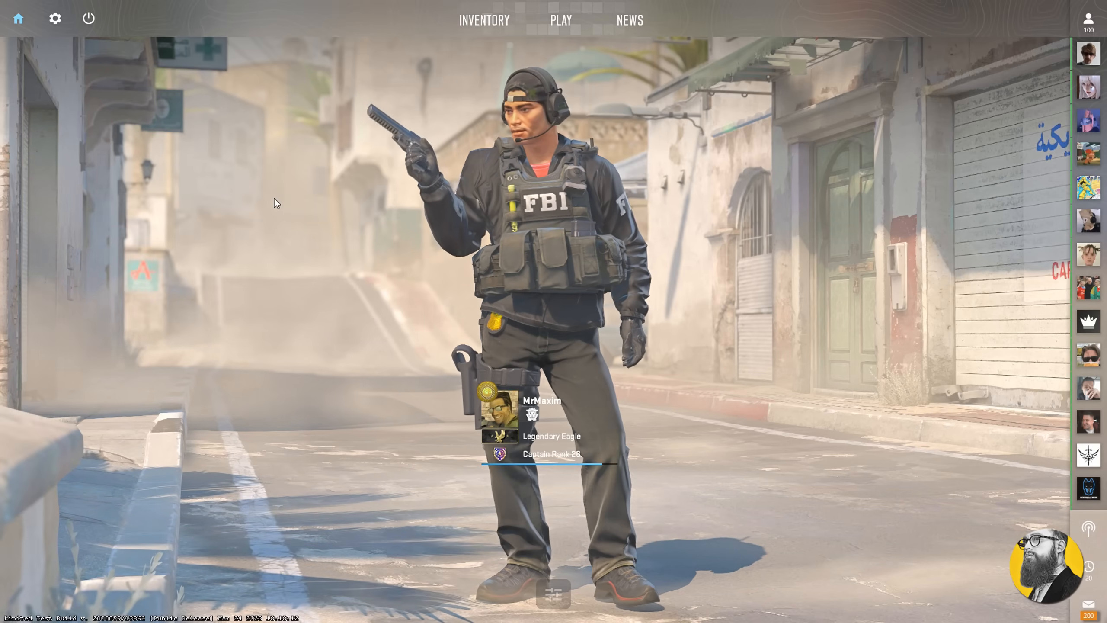